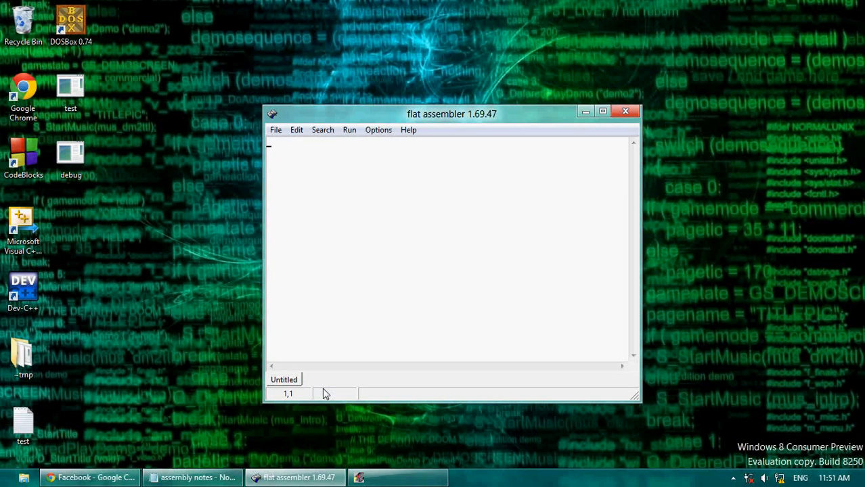
mouse_move(287, 194)
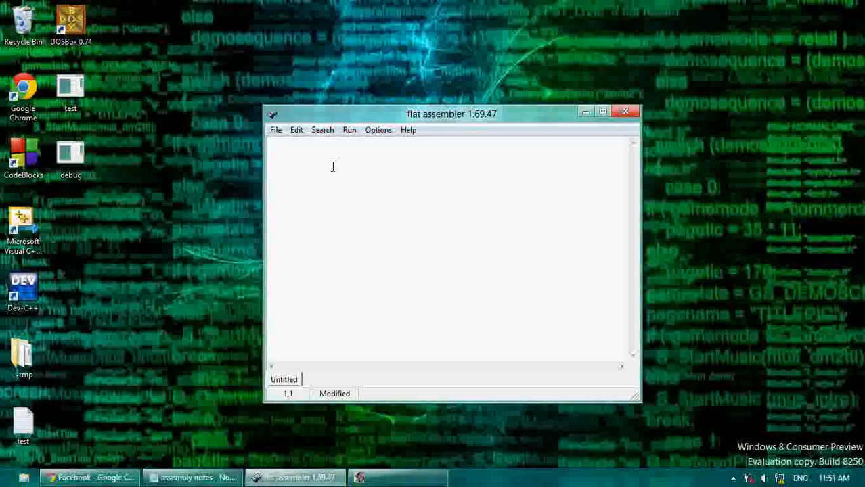
Step: Type org 100h and int 20h with blank lines between, removing a trial mov line
type("org 100h")
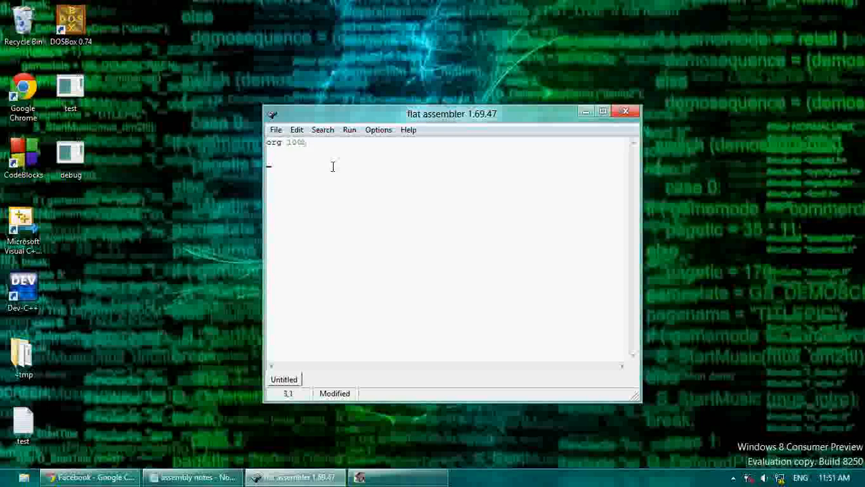
type("int 20h")
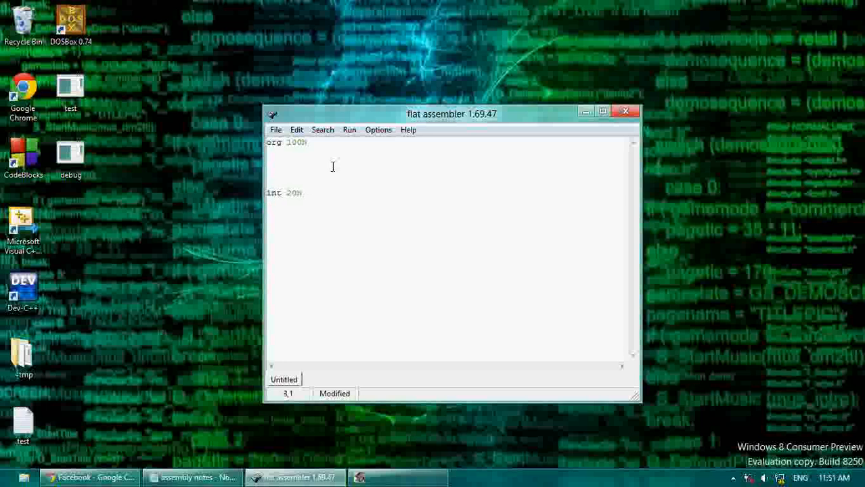
type("mov ah, 09h")
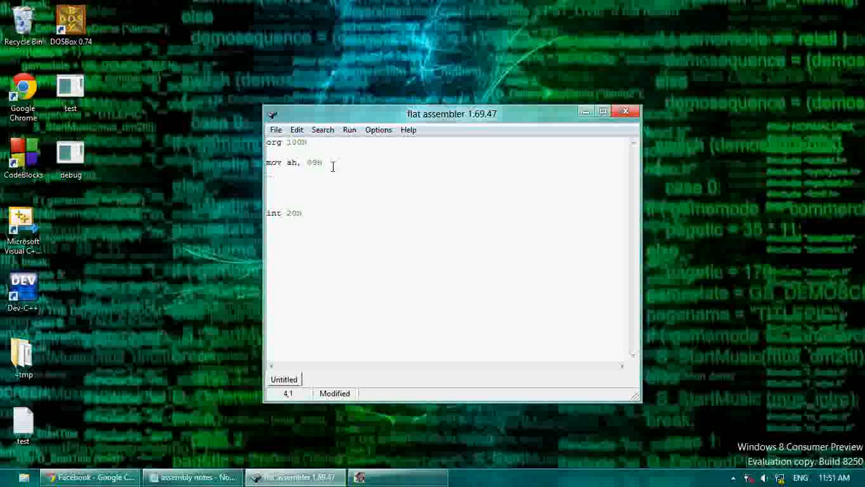
triple_click(291, 163)
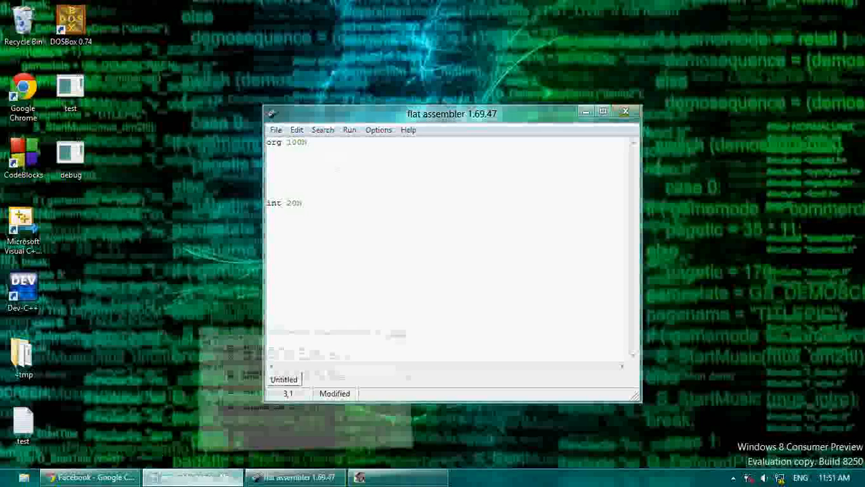
Step: Add mov ah, 02h and mov dl, 5h lines between org 100h and int 20h
left_click(193, 477)
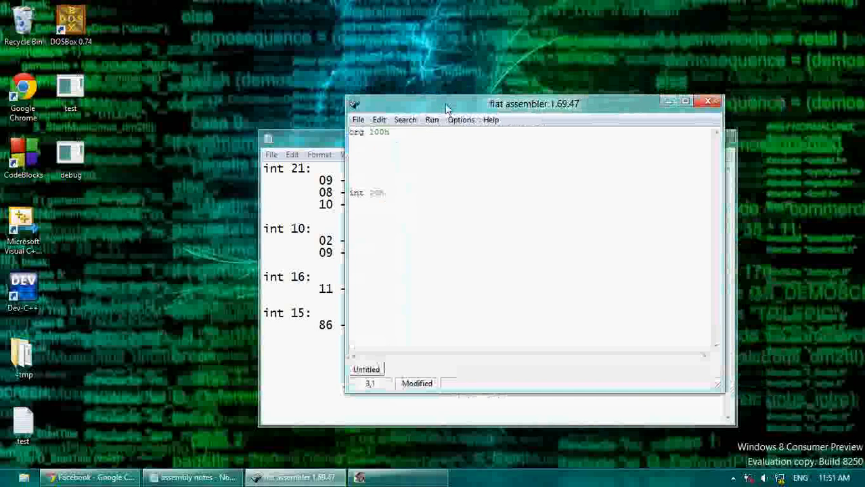
type("mov ah")
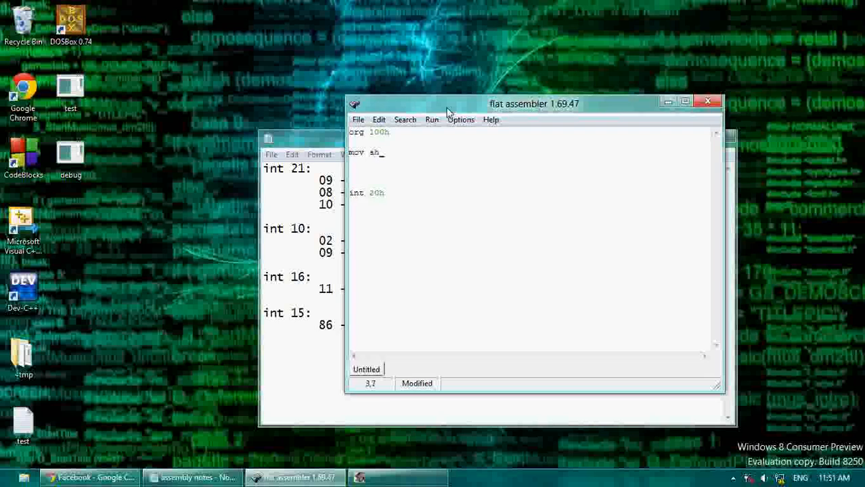
type(", 09h")
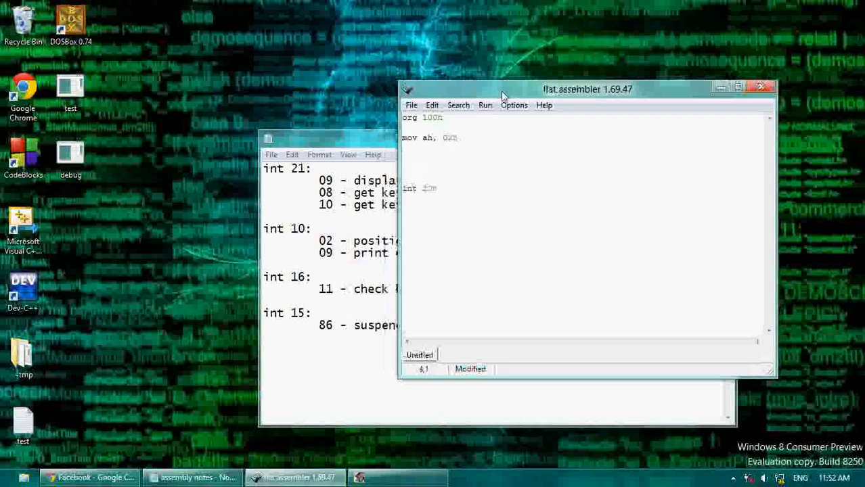
type("mov dl, 5h")
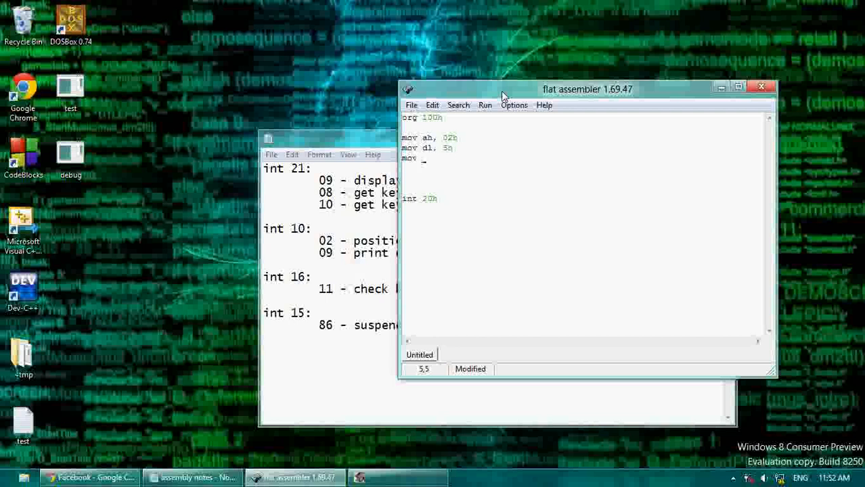
type("dh,")
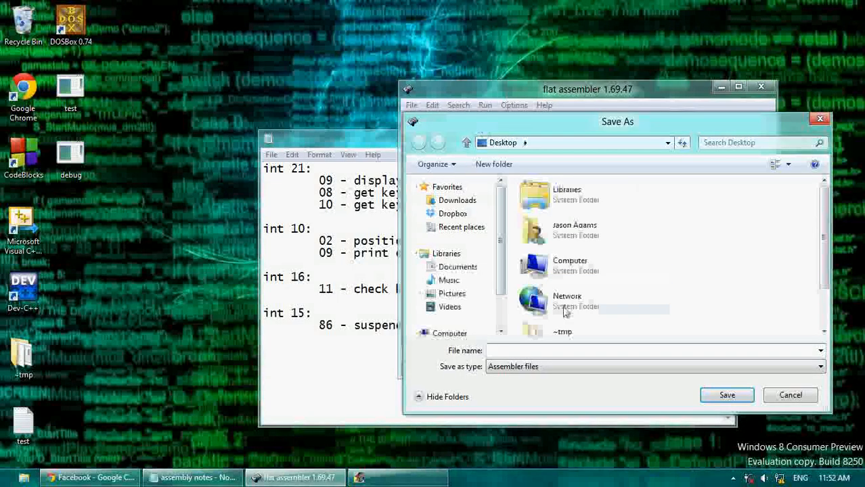
mouse_move(568, 302)
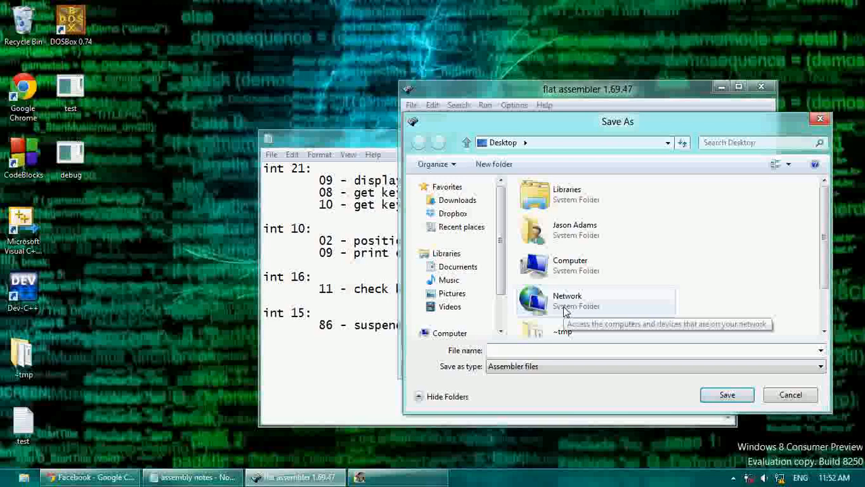
Step: Save the source as var.ASM and compile it to a 10-byte program
type("4")
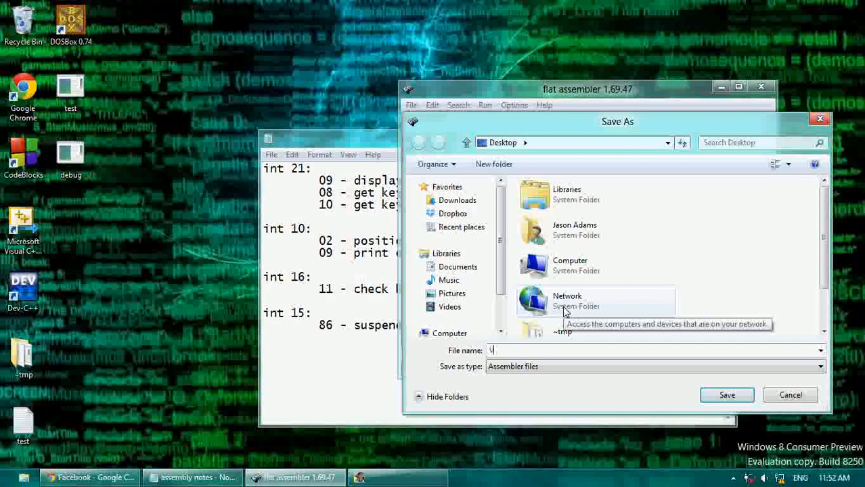
left_click(726, 395)
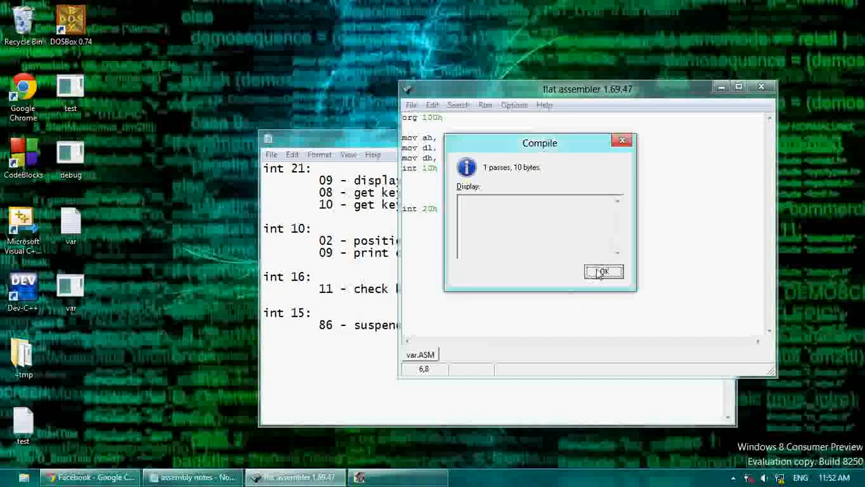
left_click(603, 272)
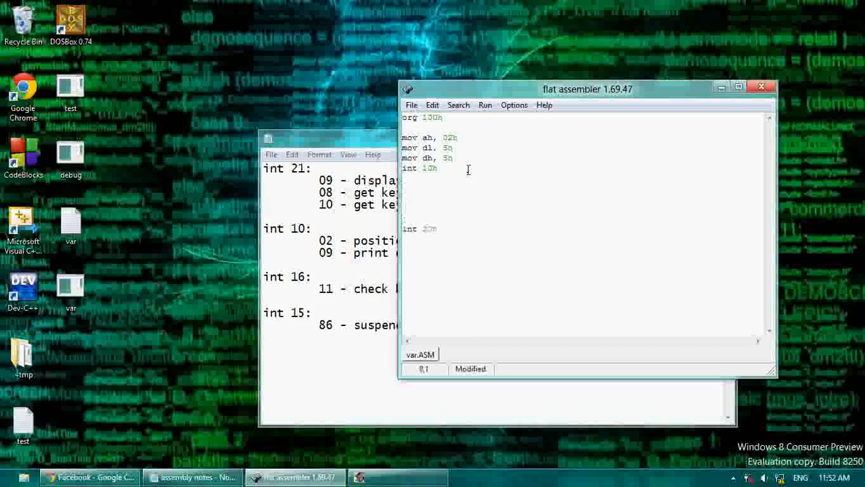
Step: Add mov ah, 08h and int 21h, then test-run the program in DOSBox
type("mov ah, 0bh")
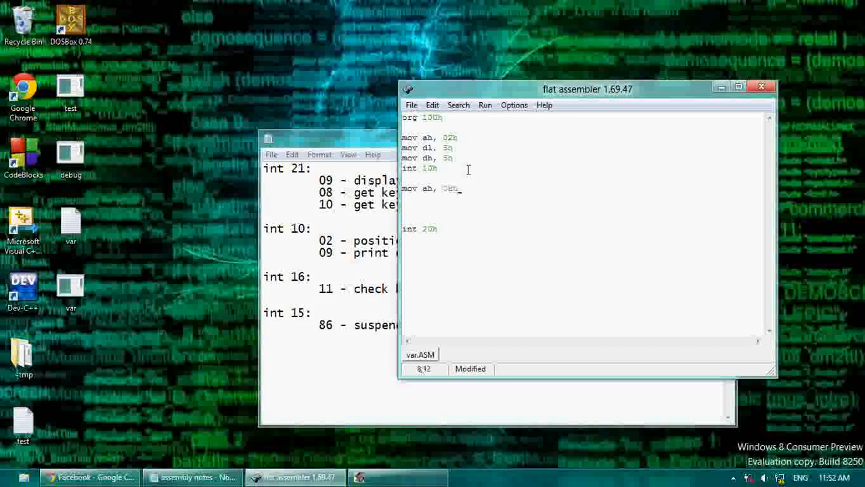
type("int 21h")
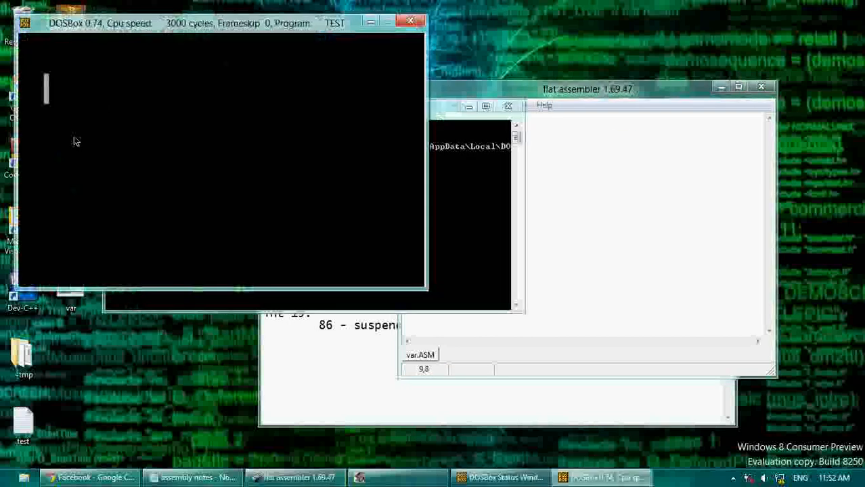
left_click(410, 21)
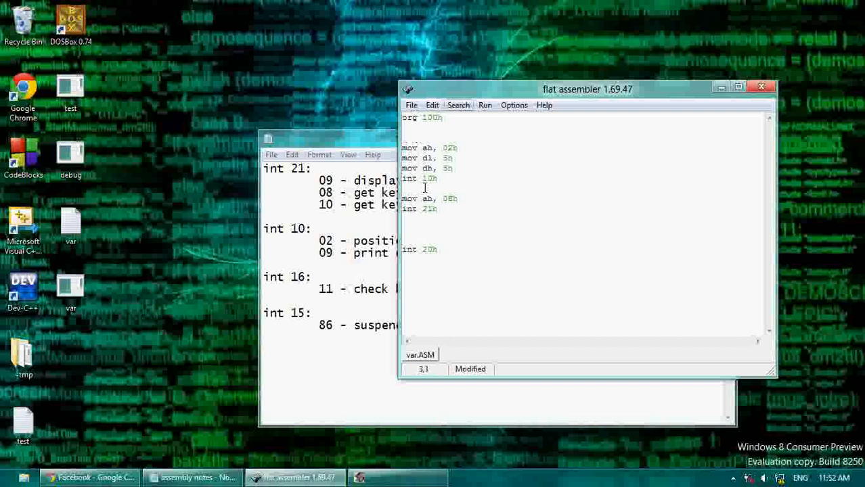
Step: Wrap the code in a MainLoop: label with jmp MainLoop before int 20h
type("MainLoop:")
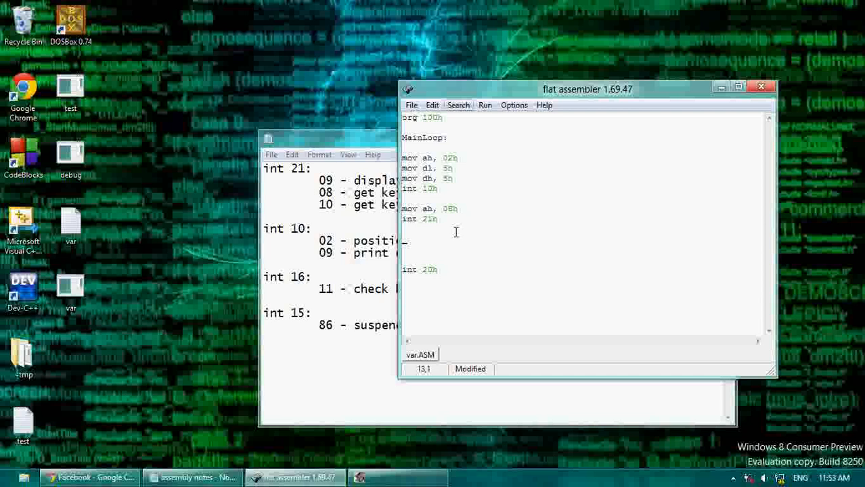
type("jmp")
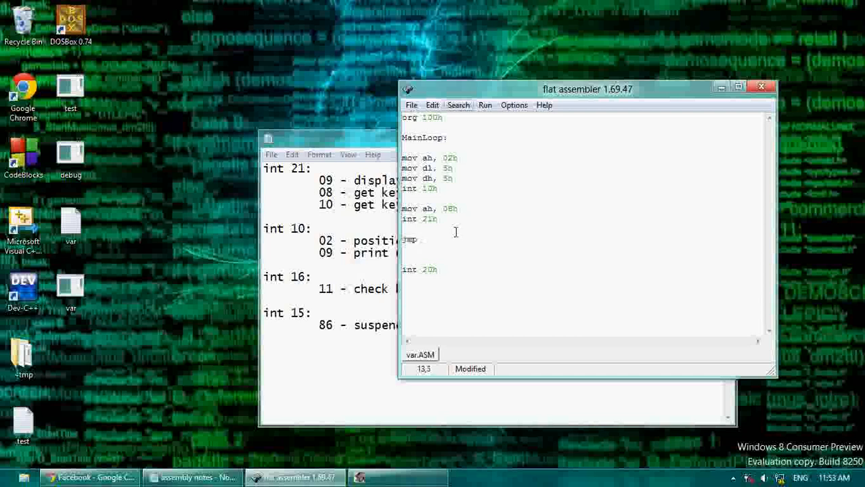
type("Main")
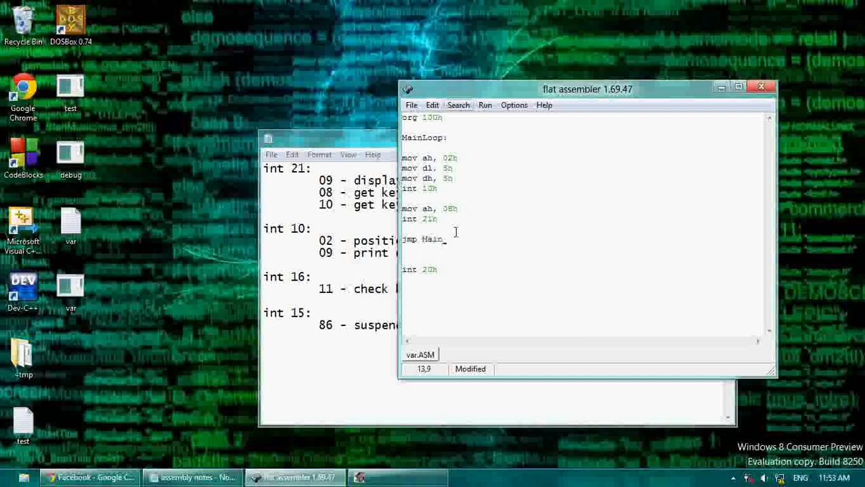
type("Loop")
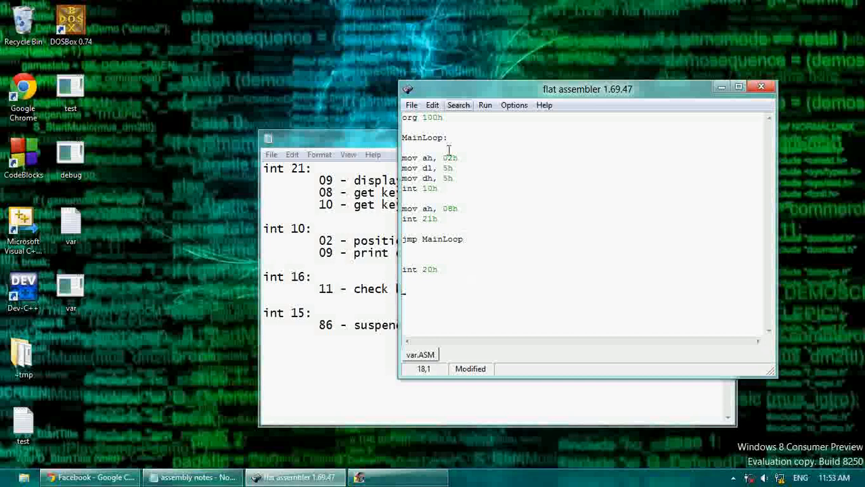
double_click(423, 137)
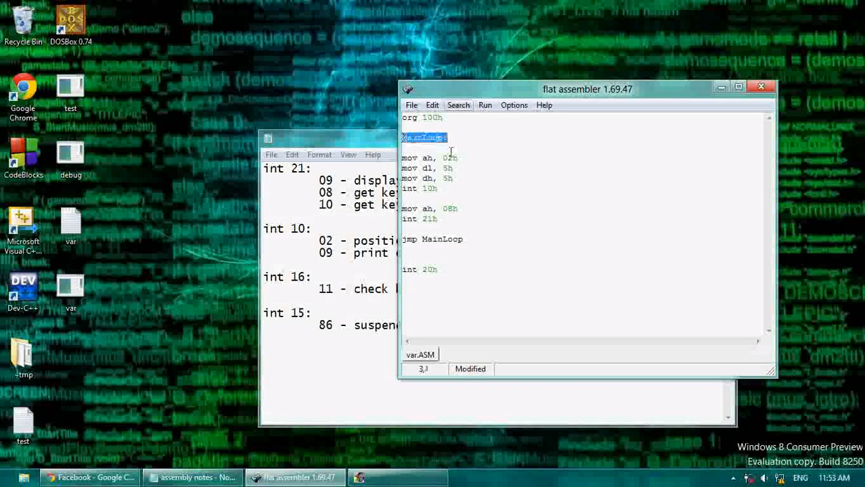
left_click(474, 221)
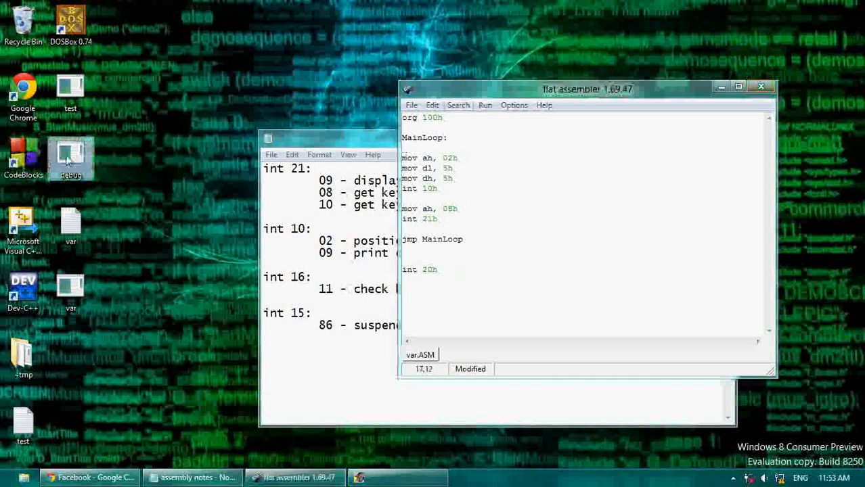
double_click(424, 137)
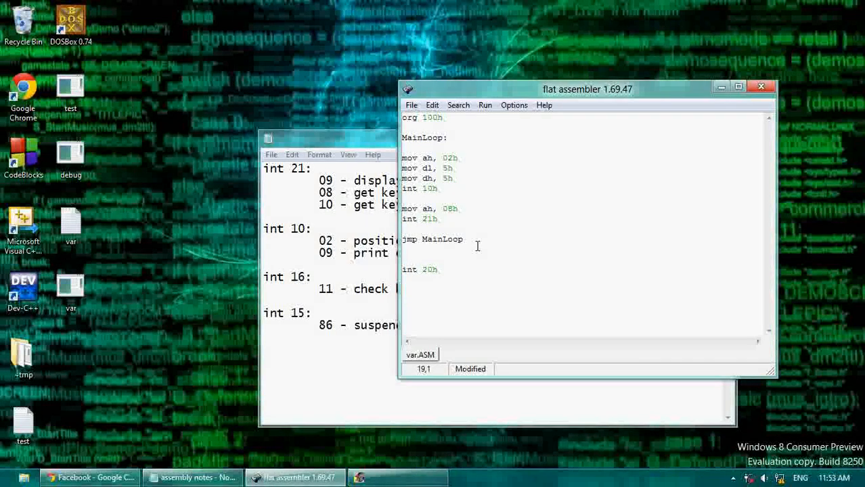
Step: Declare uX rb 32d and uY rb 32d below int 20h
type("var1")
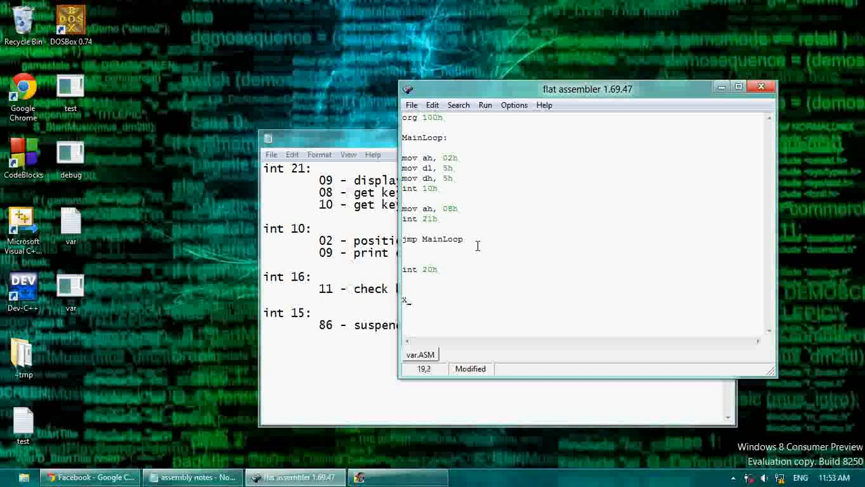
type("uX db 5d")
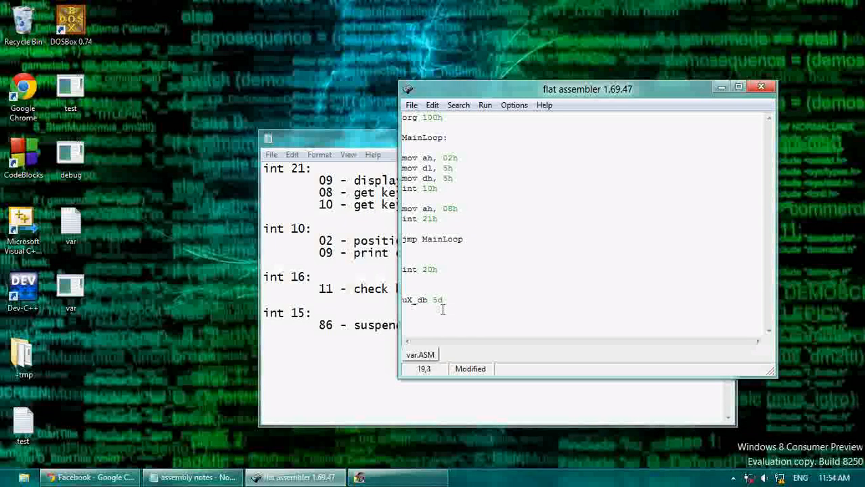
type("rb")
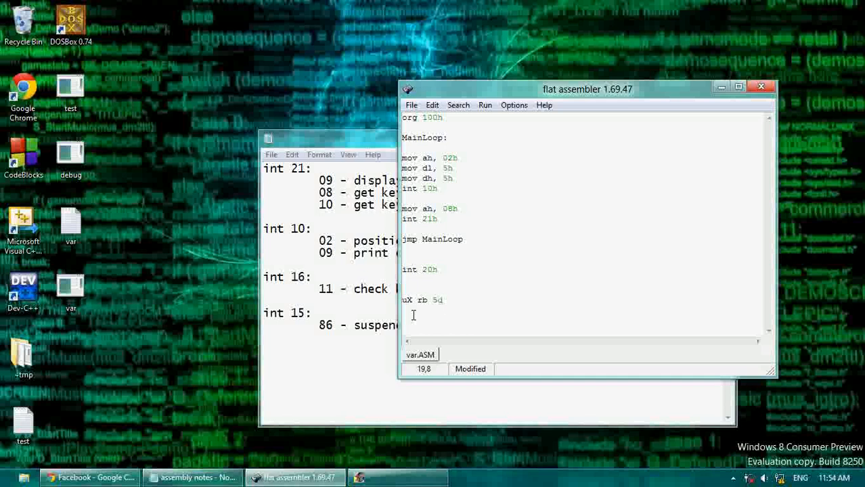
triple_click(422, 300)
type("32")
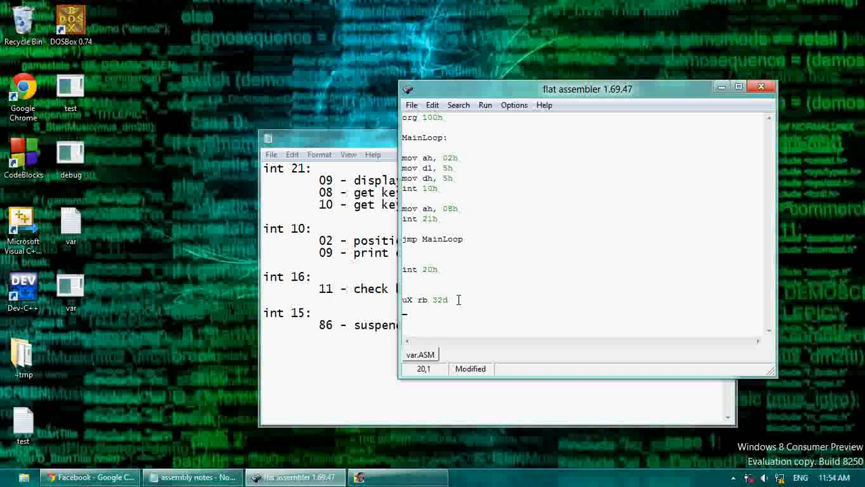
type("uY")
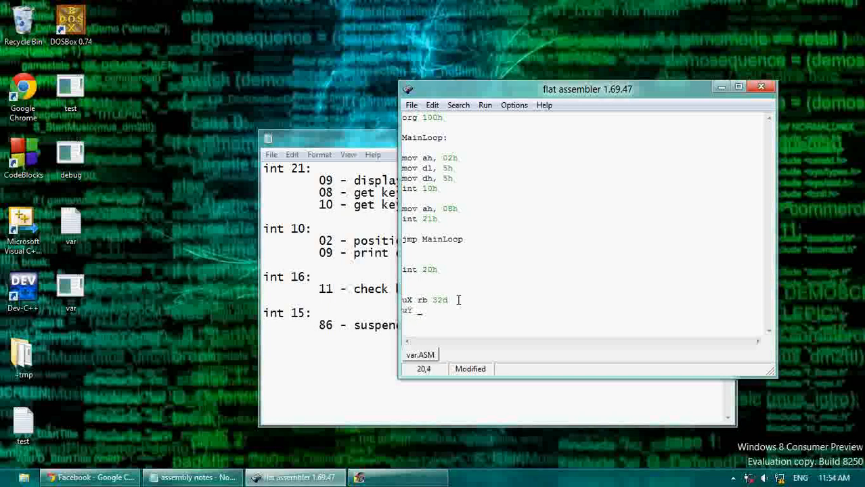
type("rb 32d")
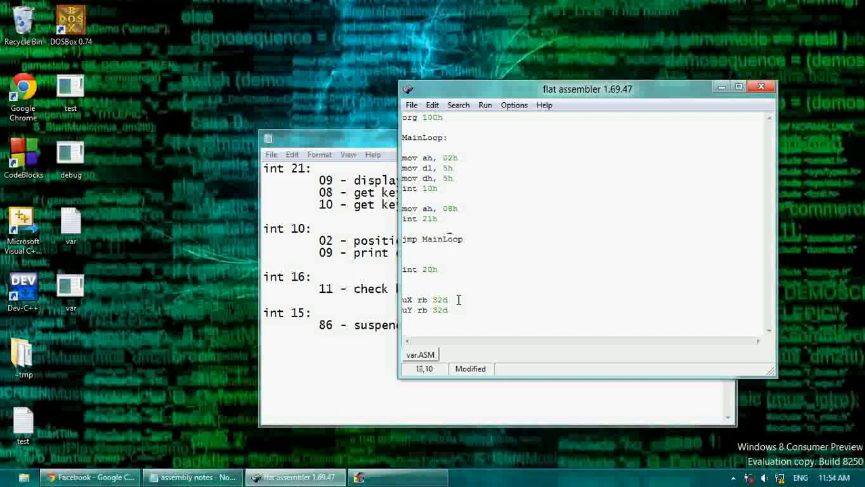
left_click(455, 168)
type("mov")
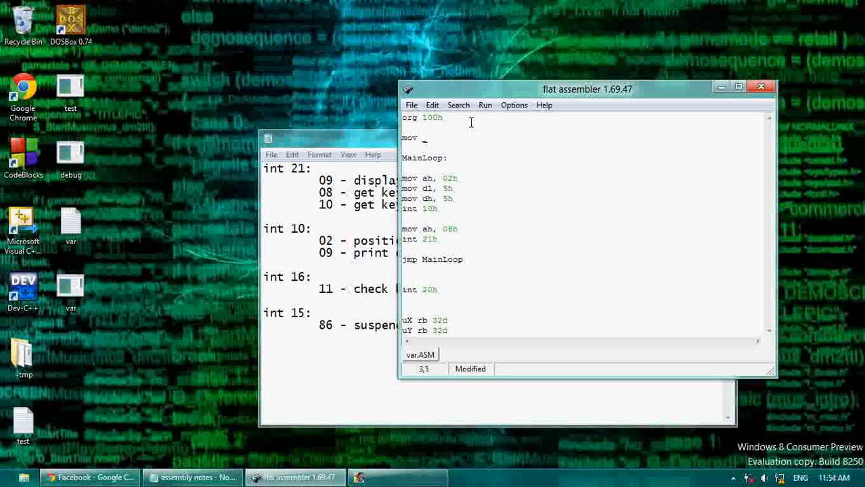
Step: Insert mov byte[uX], 5d after org 100h and begin a mov byte[uY] line
type("w")
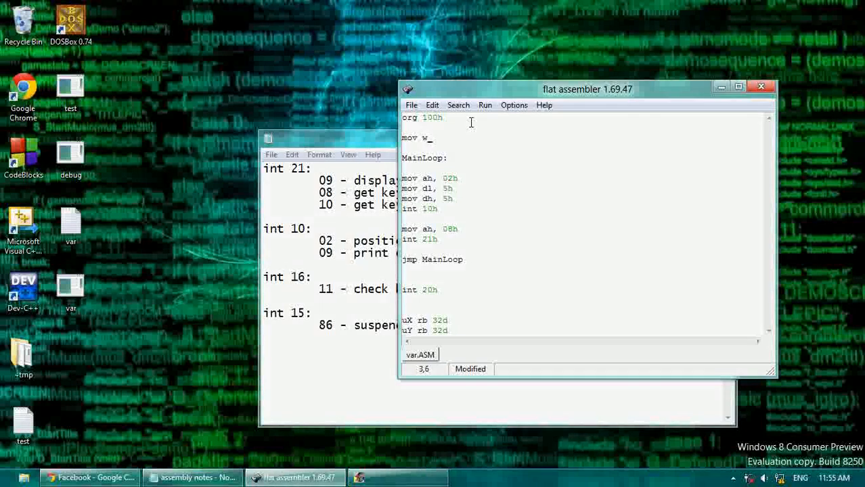
key("BackSpace")
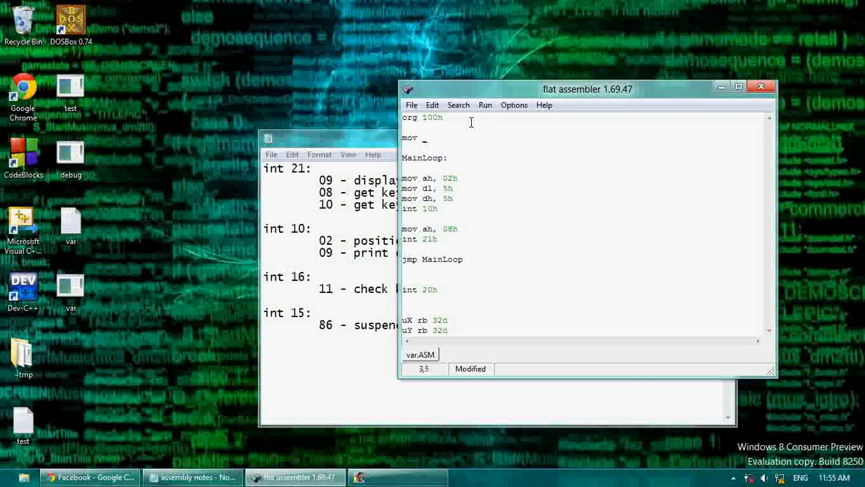
type("byte[")
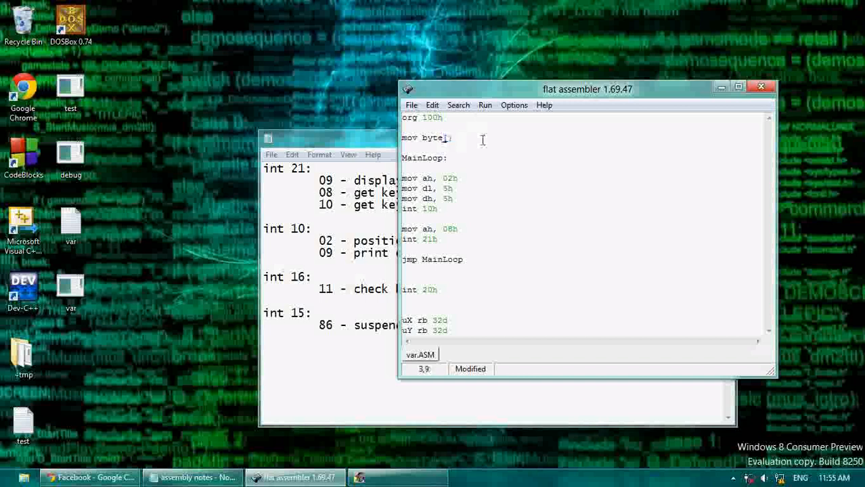
type("]")
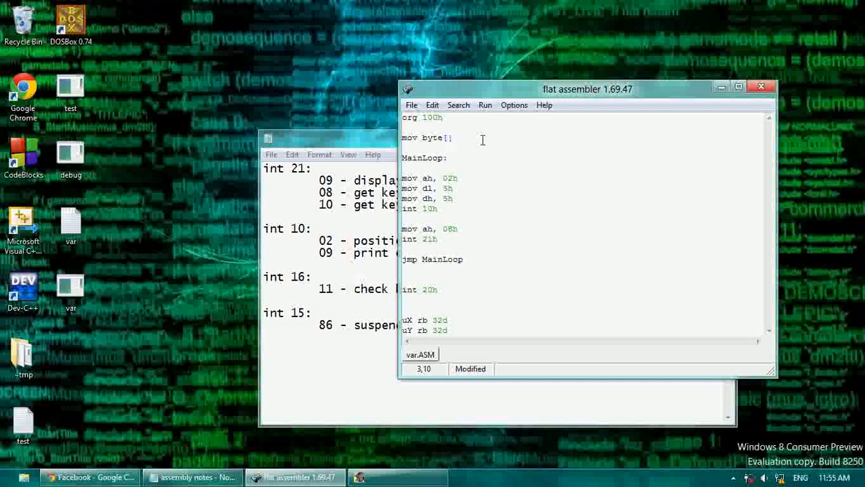
type("uX], 50")
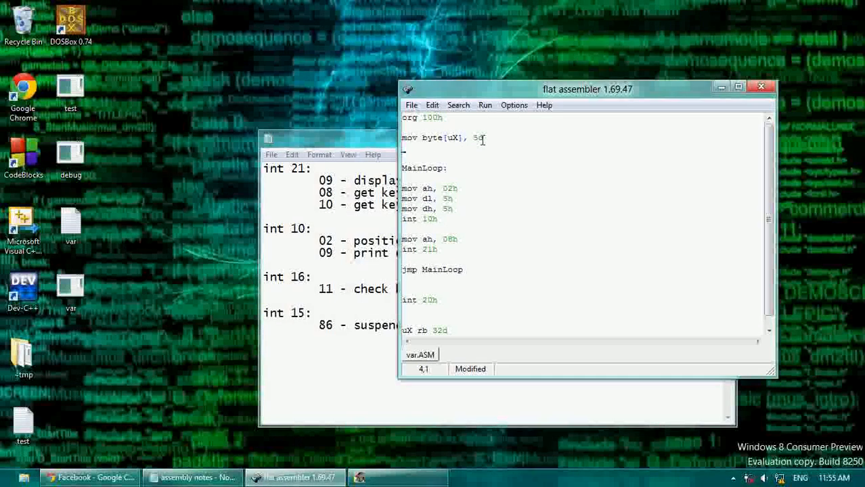
type("mov byte[uY]")
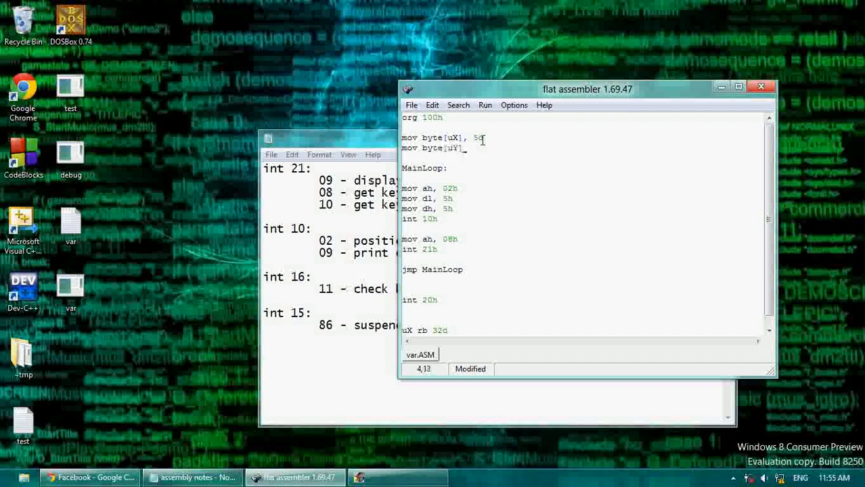
Step: Compile var.ASM to 26 bytes and launch VAR.COM in DOSBox
left_click(485, 105)
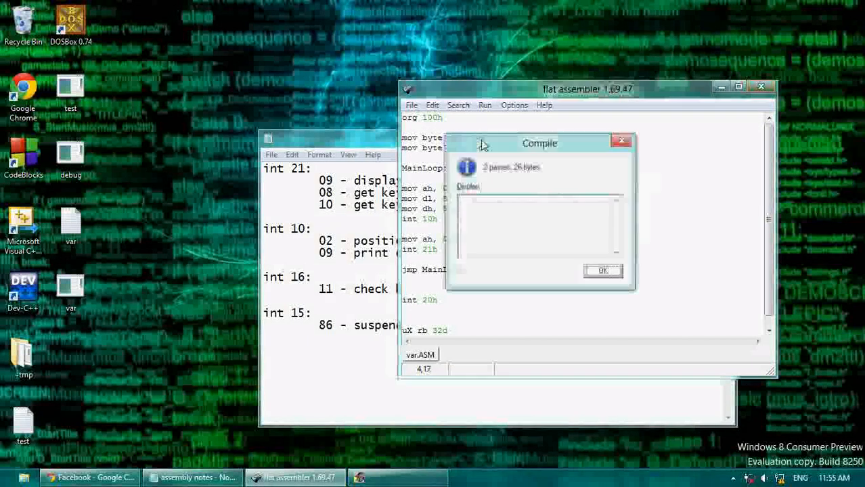
left_click(602, 270)
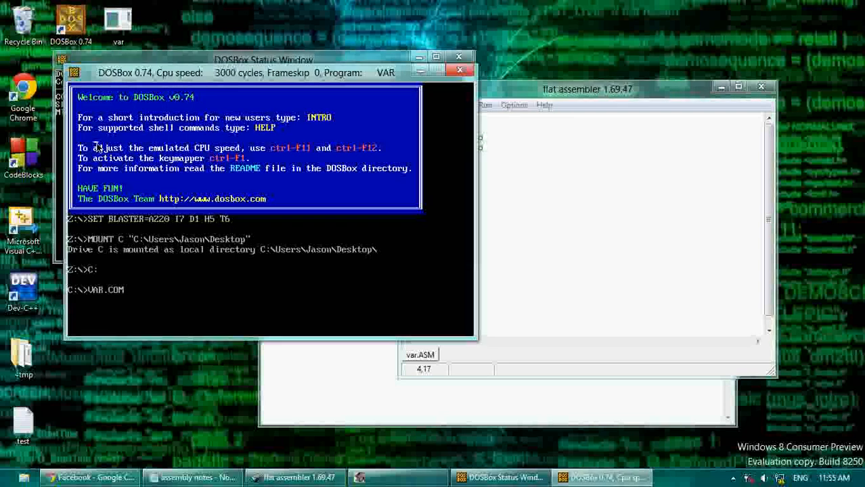
mouse_move(343, 139)
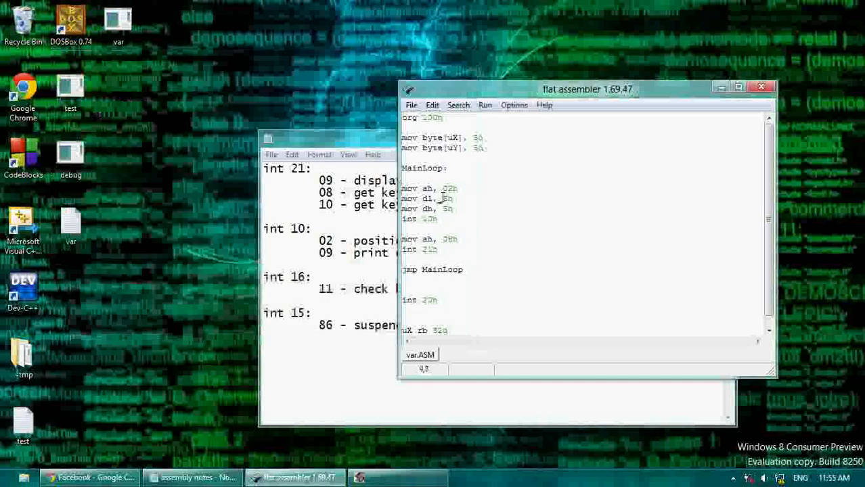
Step: Replace the fixed 5h values with [uX] for DL and [uY] for DH, and save
left_click(459, 218)
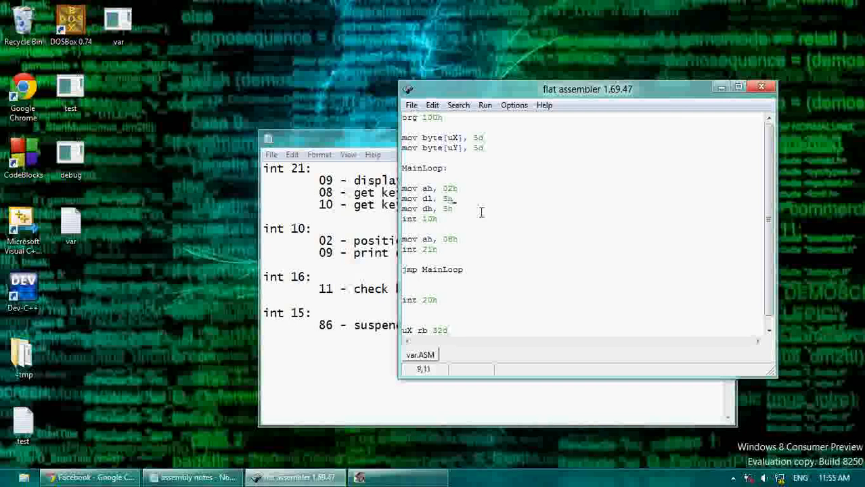
key("BackSpace")
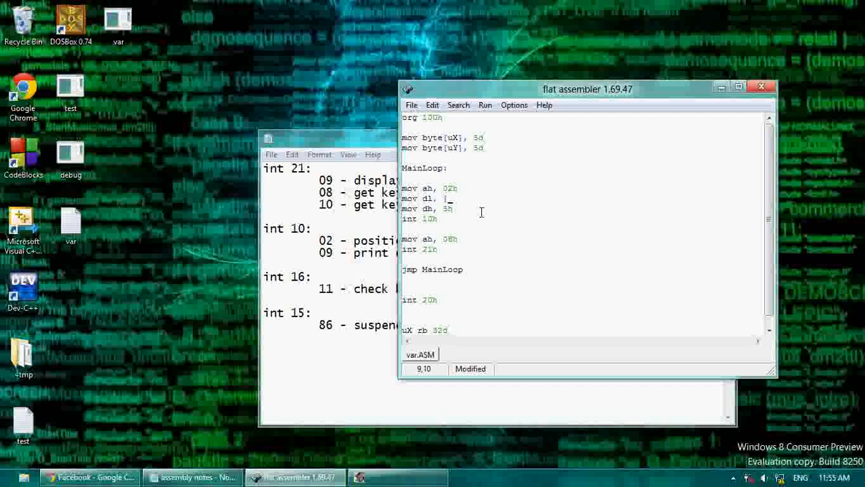
type("[uX]")
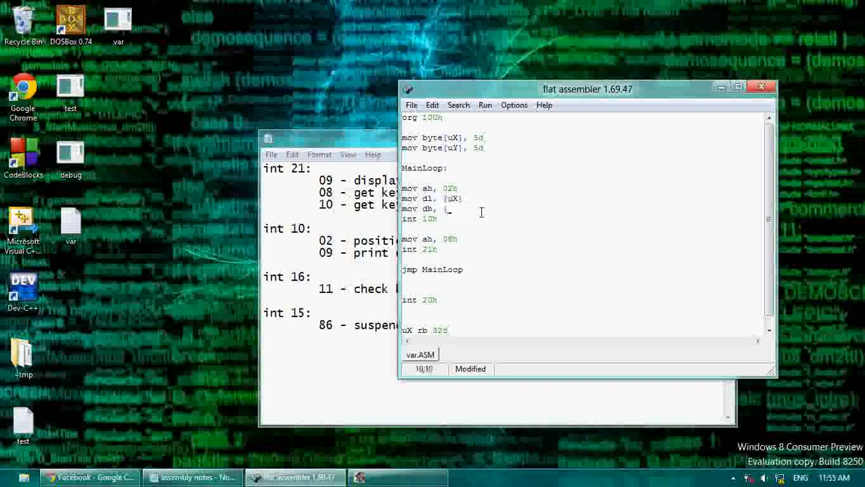
type("[uY]")
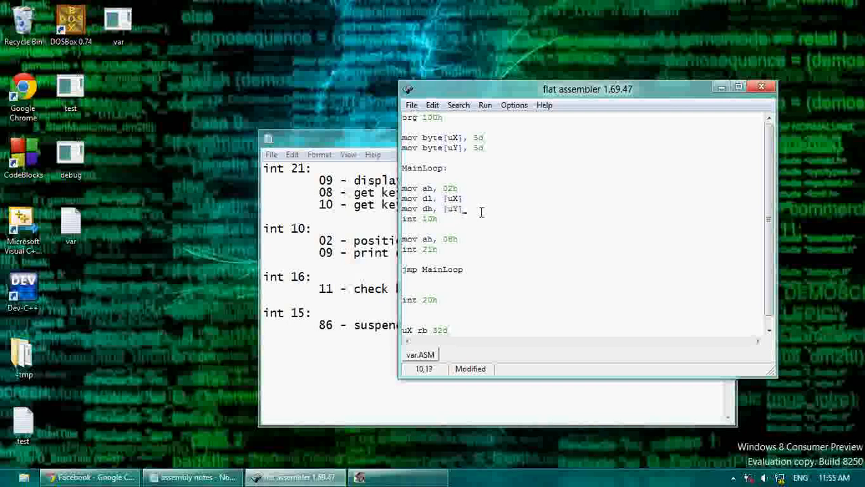
key("alt+tab")
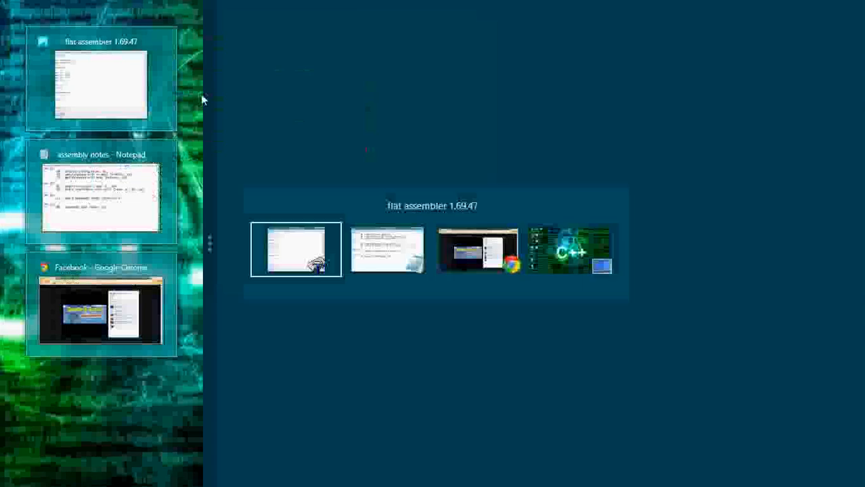
left_click(296, 249)
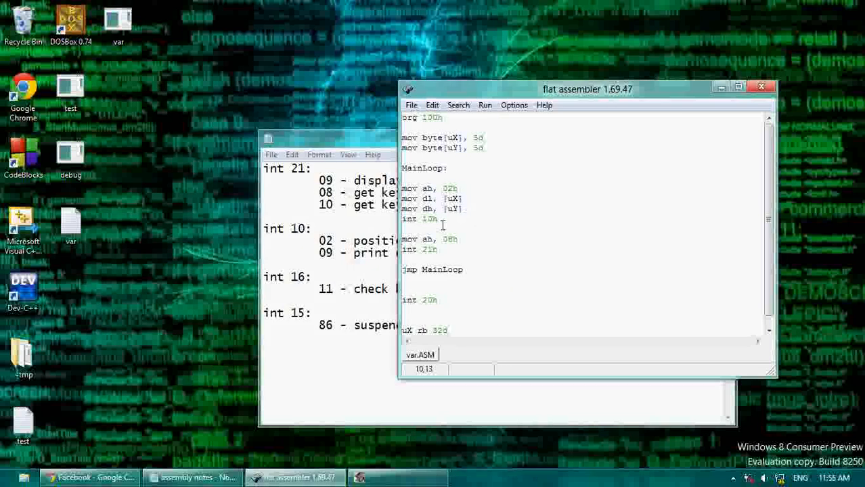
Step: Add cmp al, 'd' and je moveRight after int 21h, starting a _continue label
left_click(471, 218)
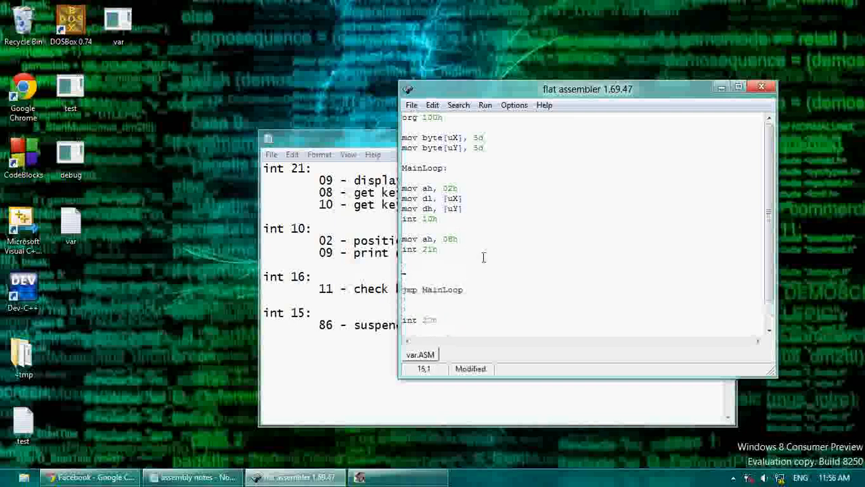
type("m")
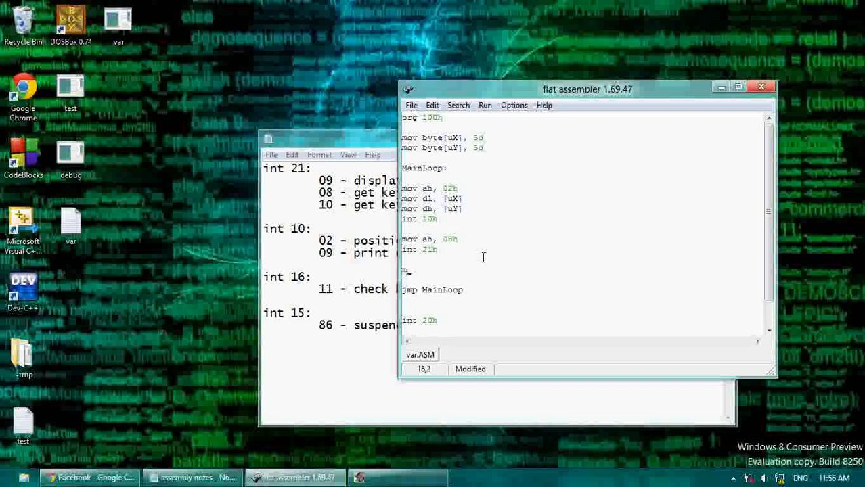
type("ov")
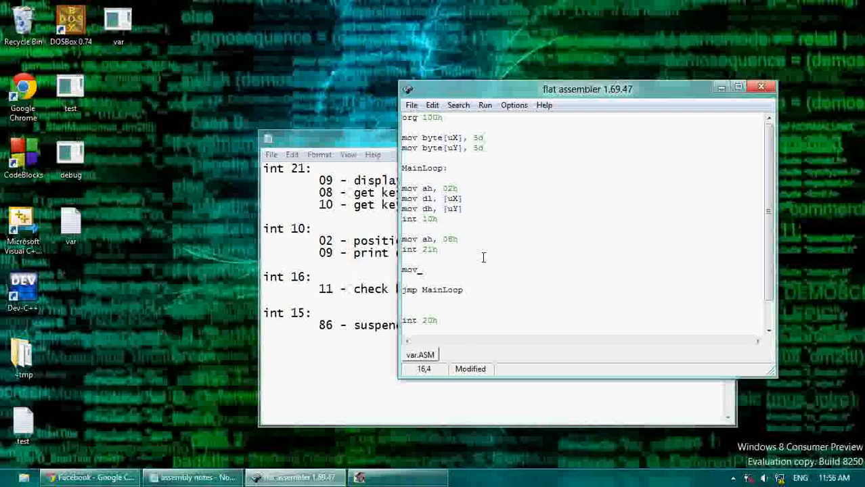
type("ah,")
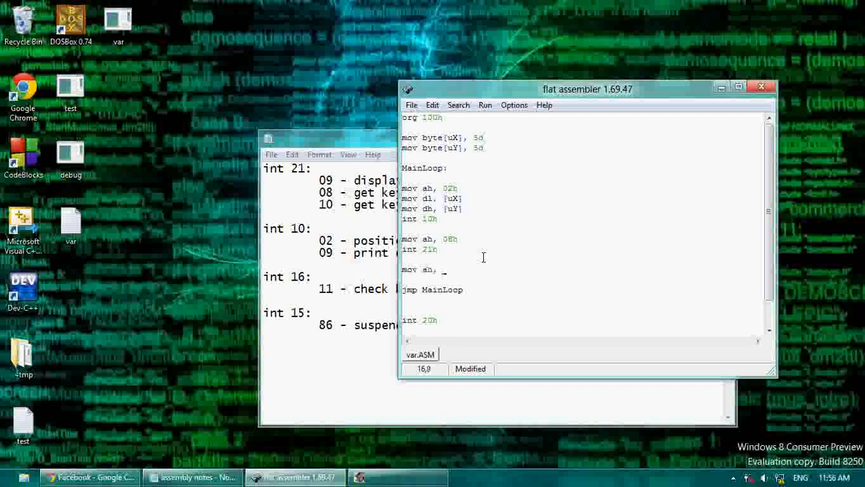
key("BackSpace")
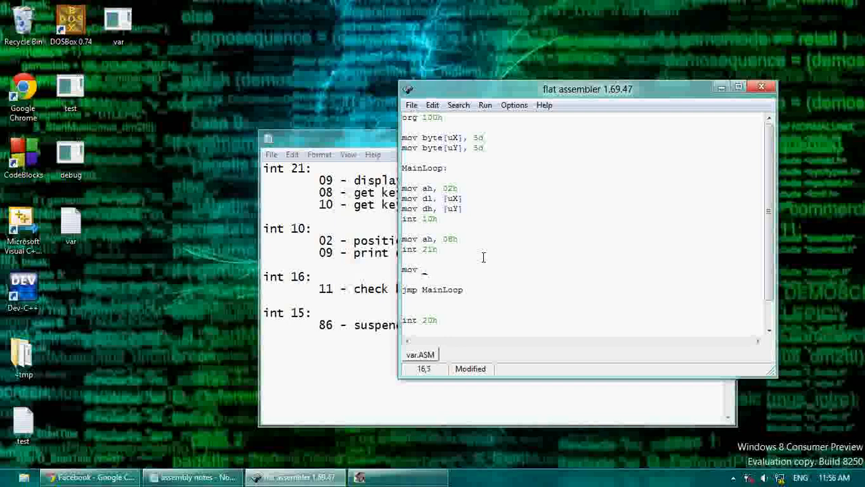
type("cmp a,")
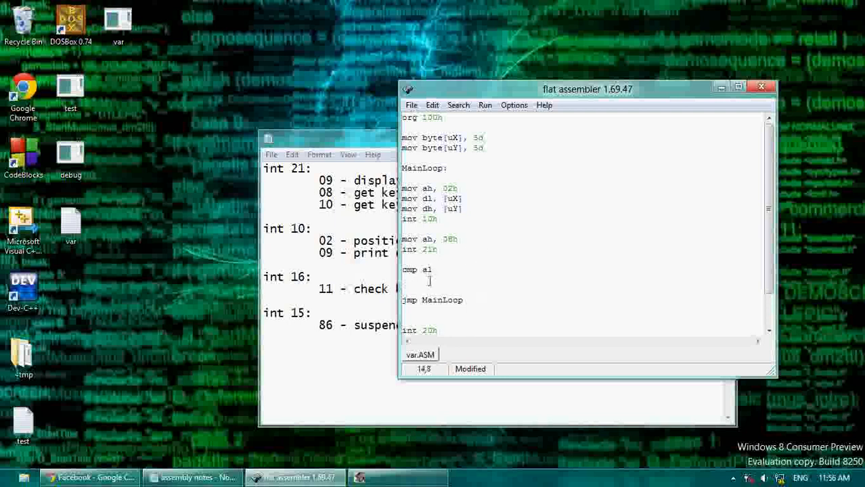
left_click(454, 266)
type(", '")
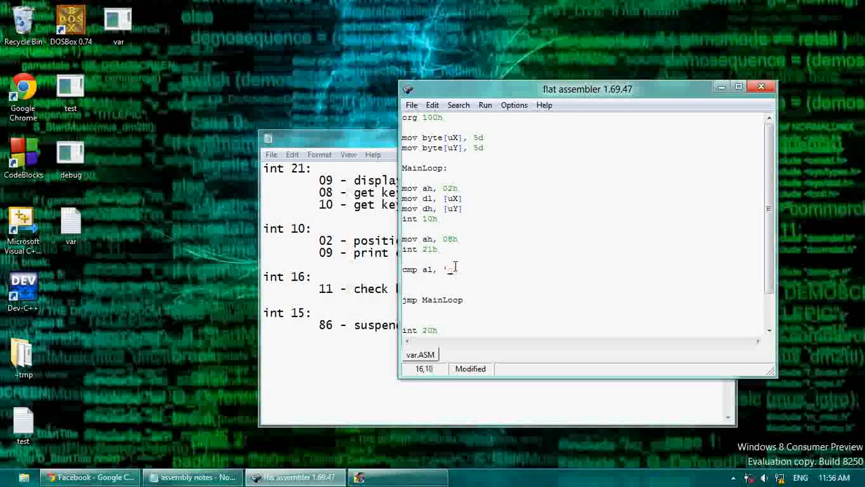
type("d'")
type("je")
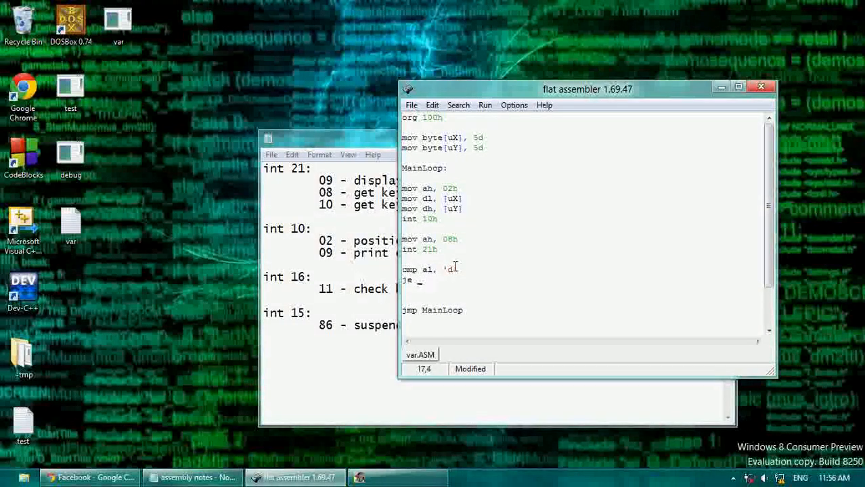
type("moveRigh")
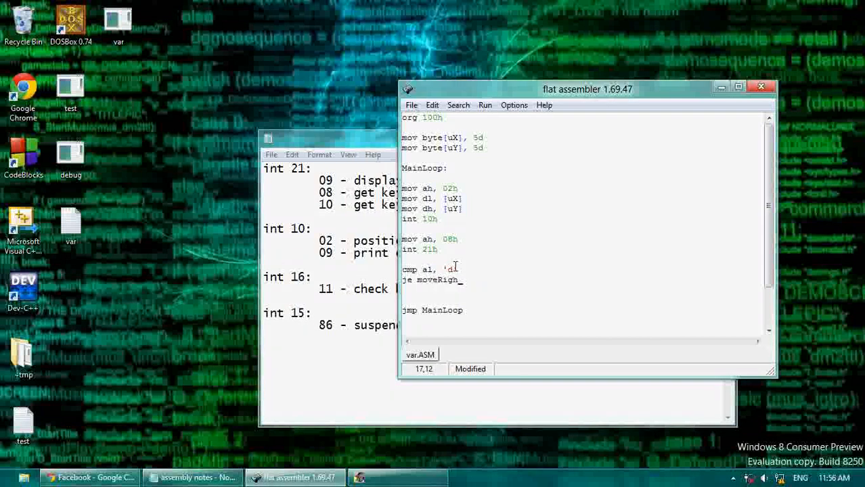
scroll("down", 3)
type("_continue")
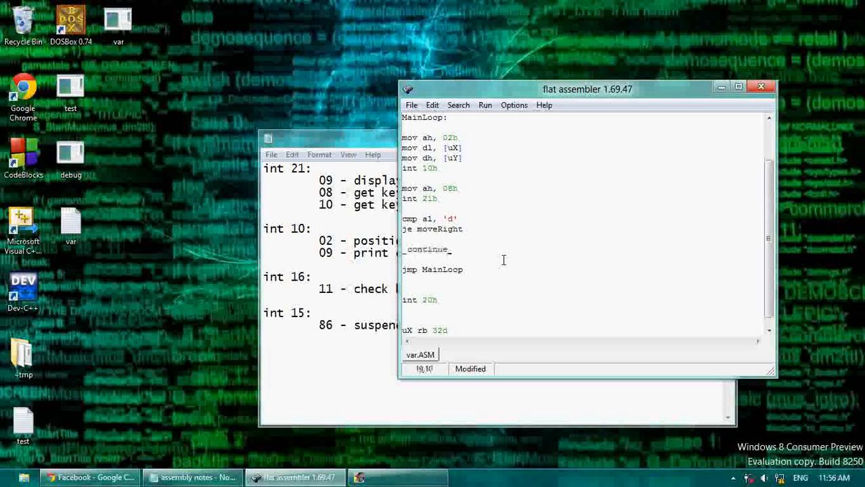
Step: Below jmp MainLoop, write a moveRight routine: add [uX], 1d then jmp _continue
left_click(425, 283)
type("moveRight:")
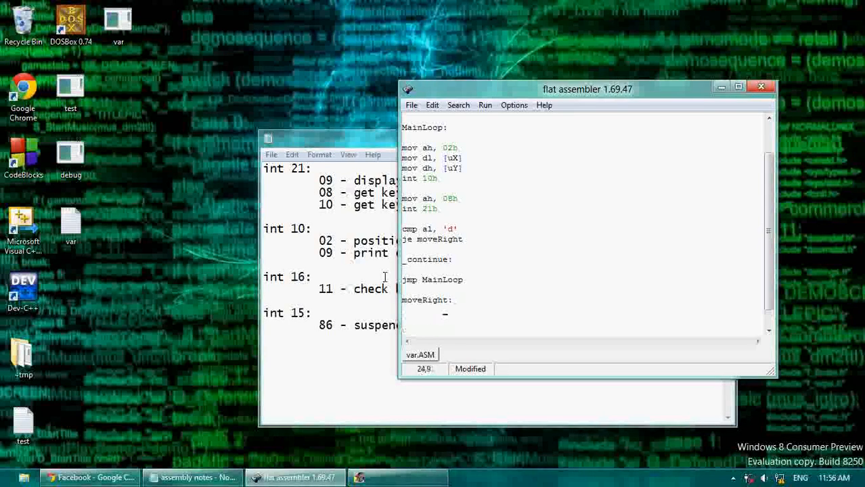
type("add")
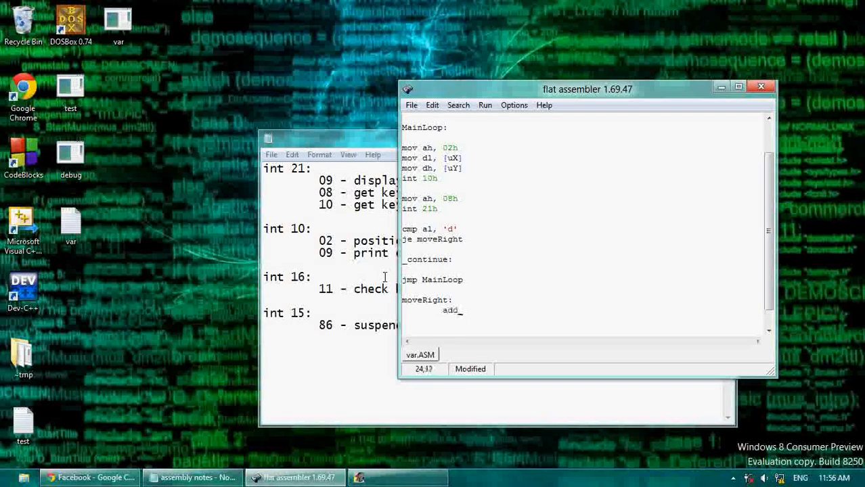
type("[uX]")
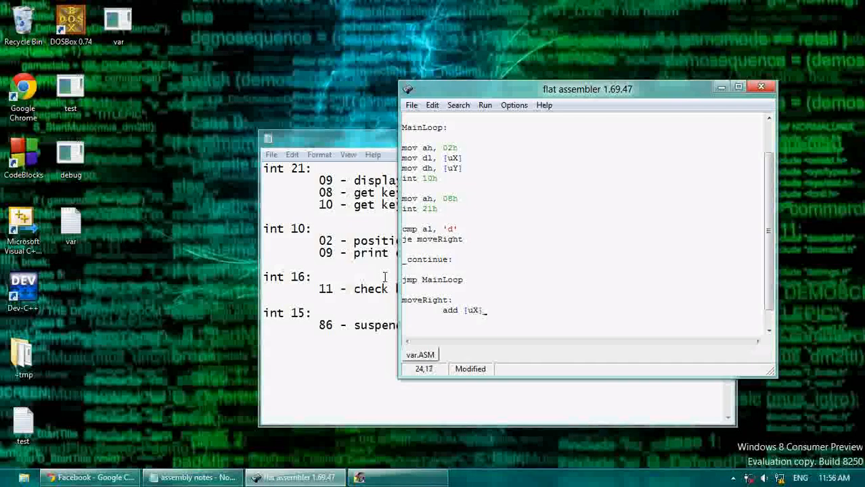
type(", 1d")
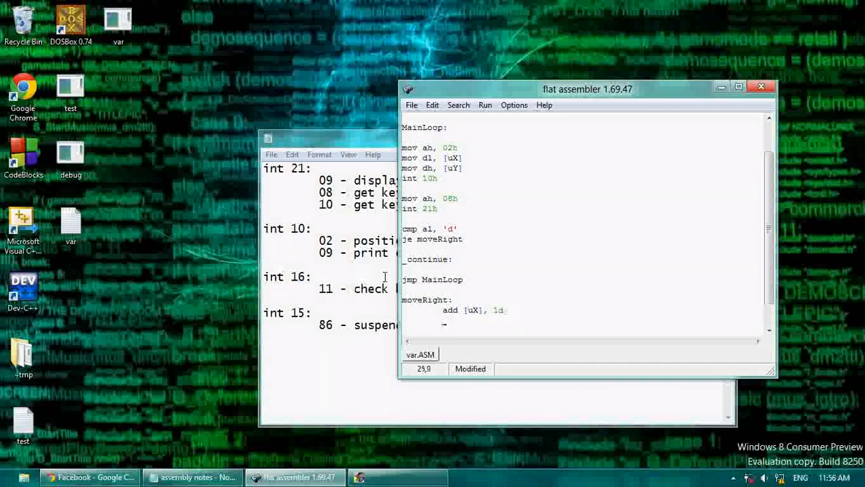
type("jmp")
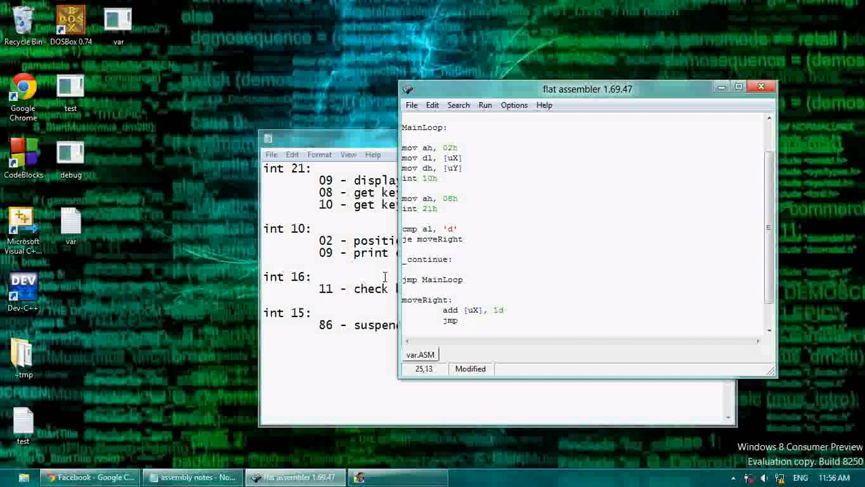
type("_continue")
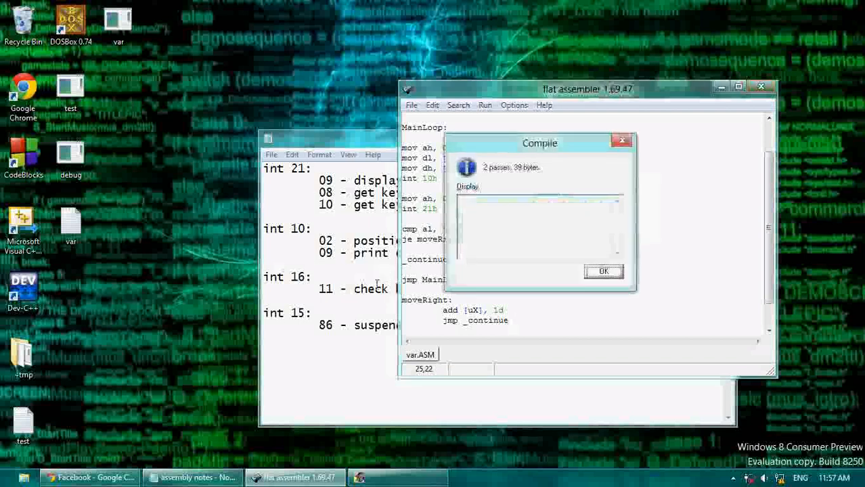
Step: Dismiss the compile result and close DOSBox after test-running VAR.COM
left_click(603, 272)
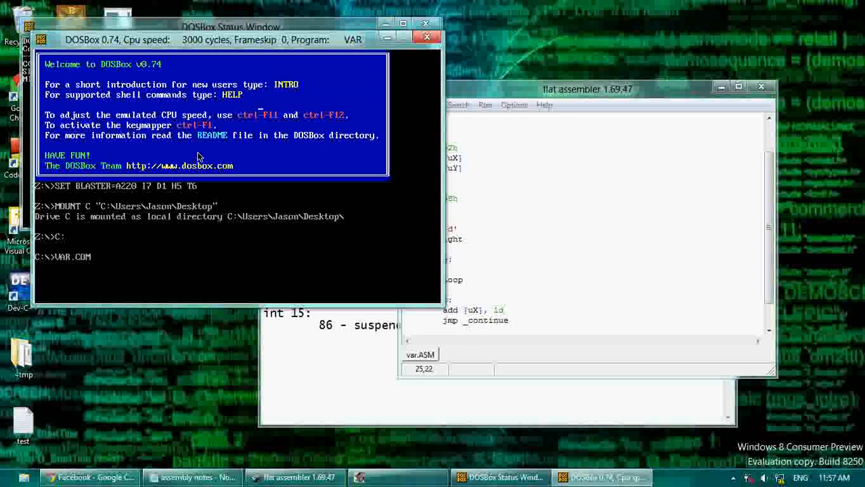
left_click(426, 36)
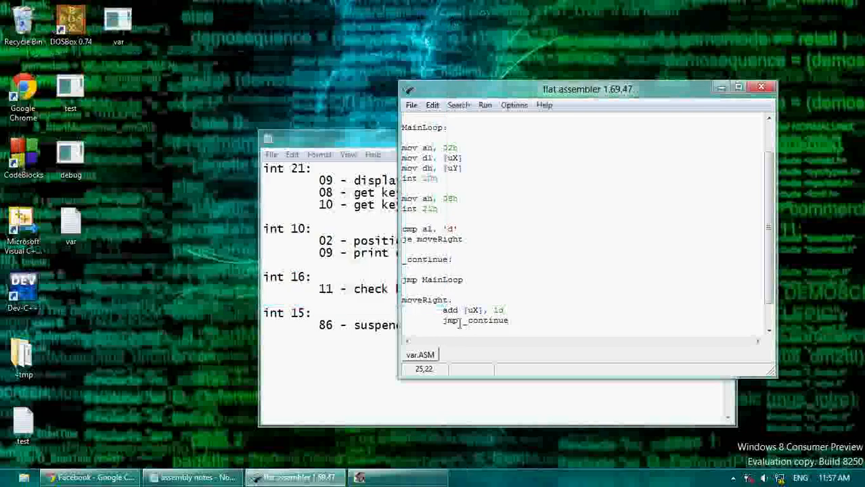
Step: Duplicate the moveRight block into moveLeft, moveUp and moveDown, adjusting uX/uY and add/sub
double_click(451, 310)
type("Y")
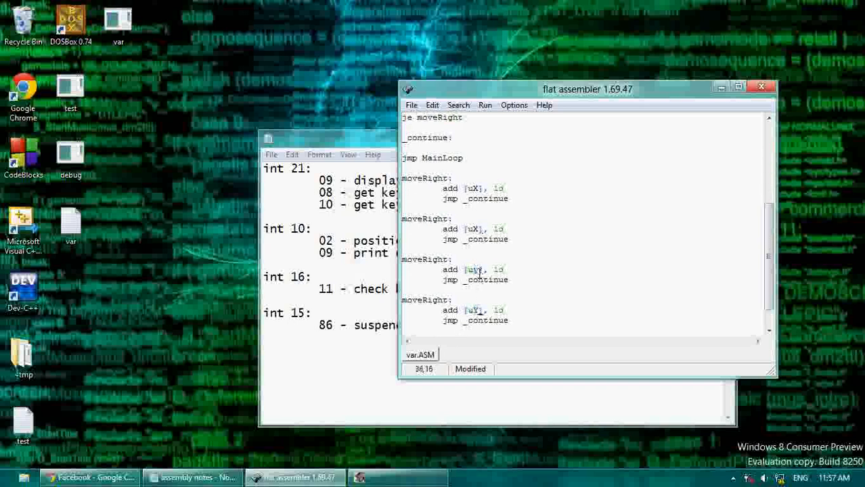
left_click(427, 219)
type("Down")
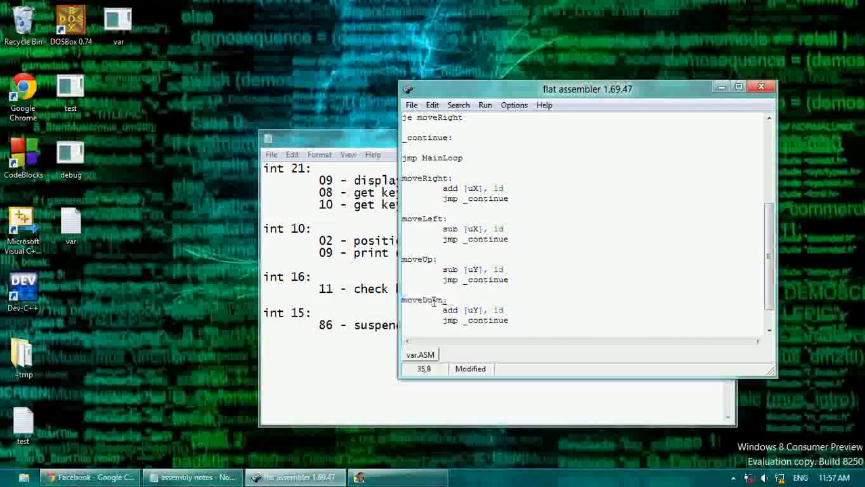
left_click(461, 274)
type("je moveUp")
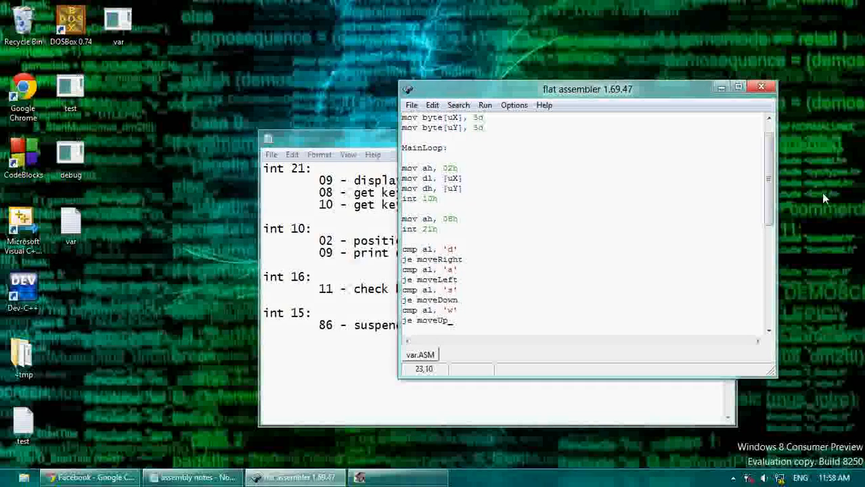
Step: Scroll through var.ASM to review the key checks and four move routines
scroll("down", 3)
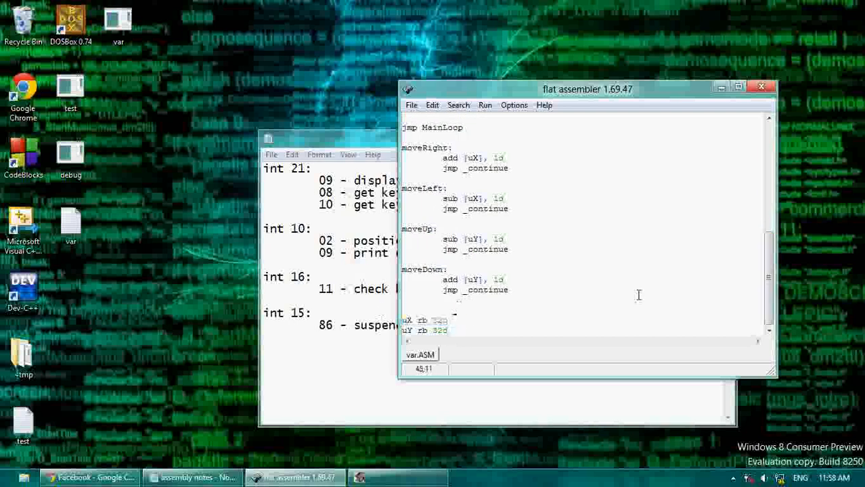
scroll("up", 3)
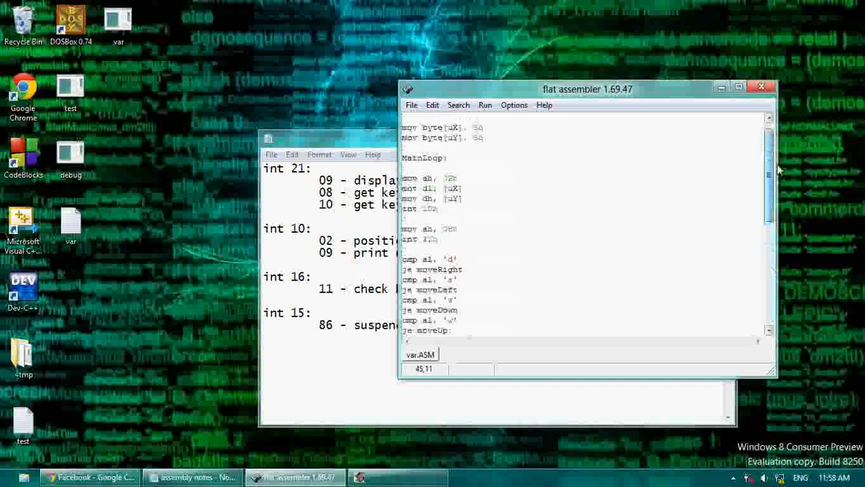